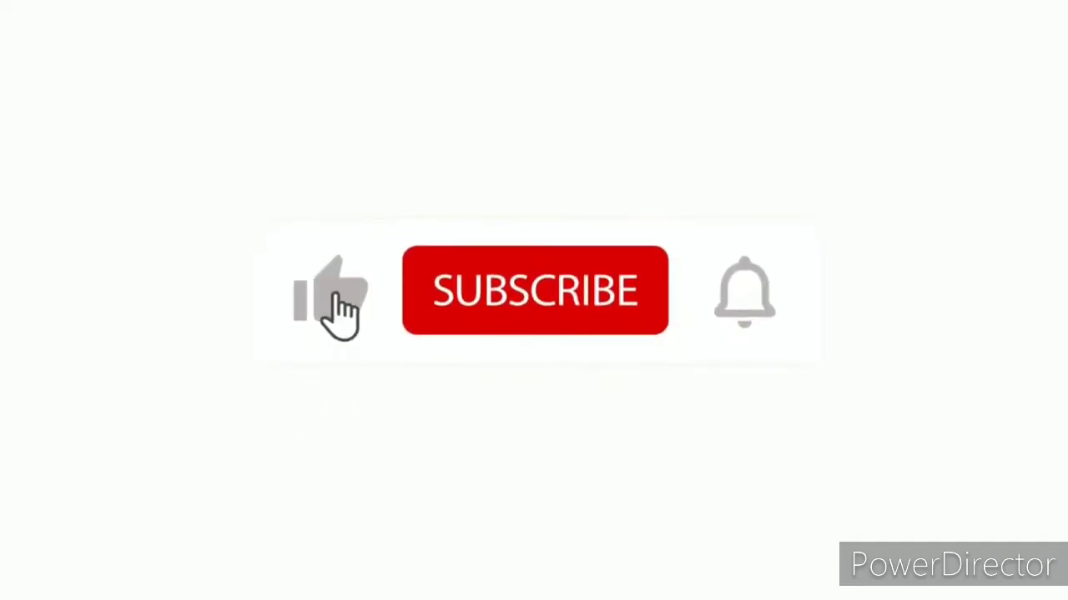
pyautogui.click(534, 291)
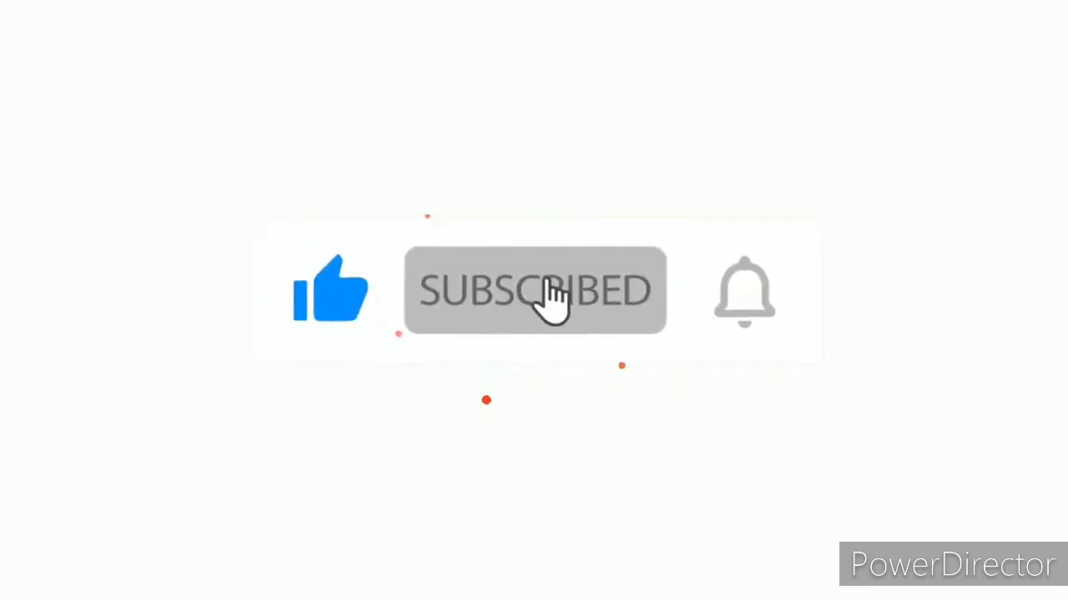